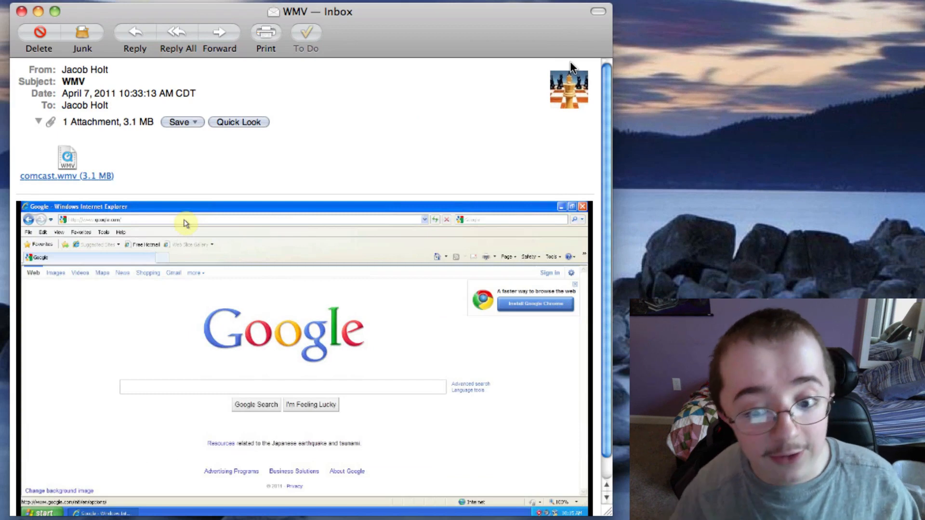
mouse_move(70, 179)
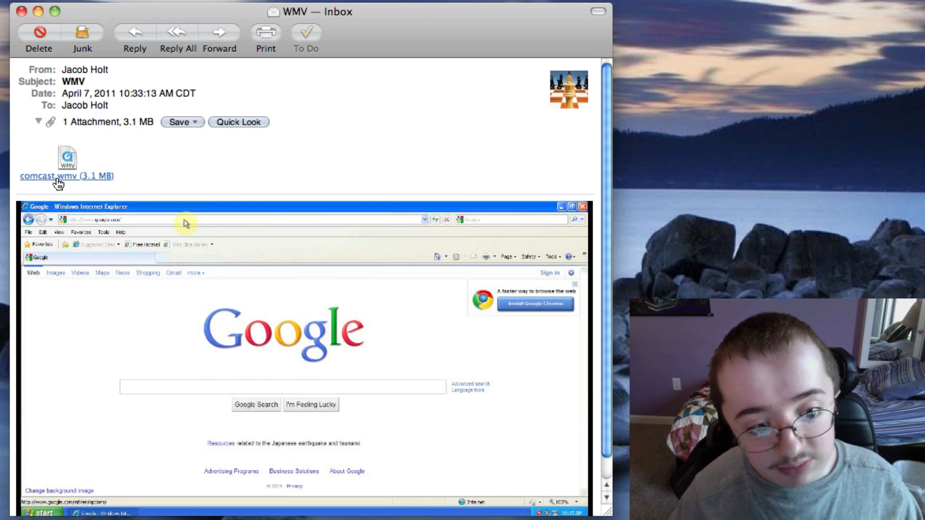
mouse_move(59, 183)
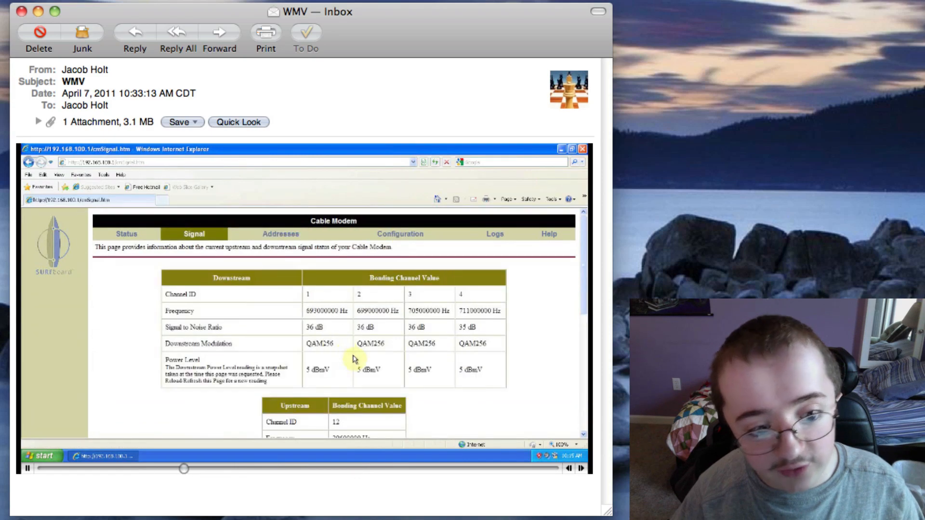
Scroll through the Mail message while the inline WMV attachment keeps playing.
scroll("down", 3)
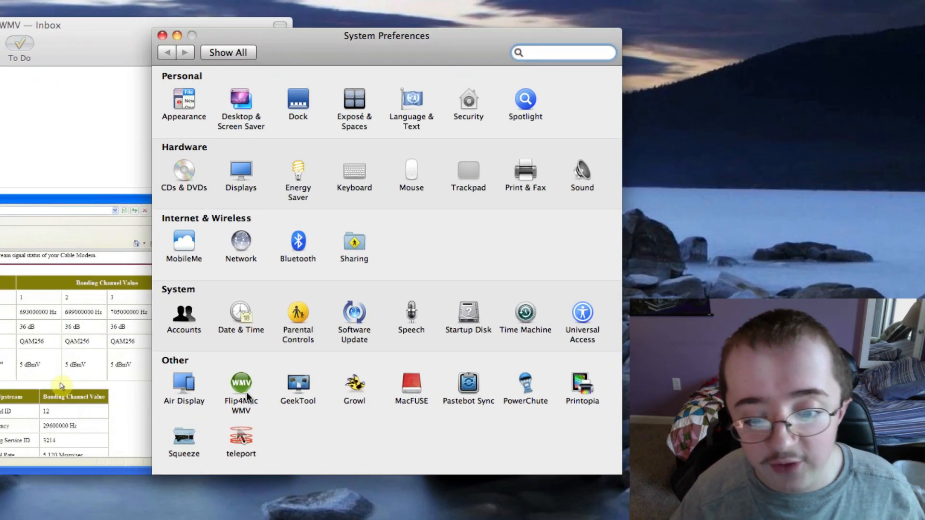
Load the Flip4Mac WMV pane from the Other section, showing its browser plug-in settings.
left_click(241, 384)
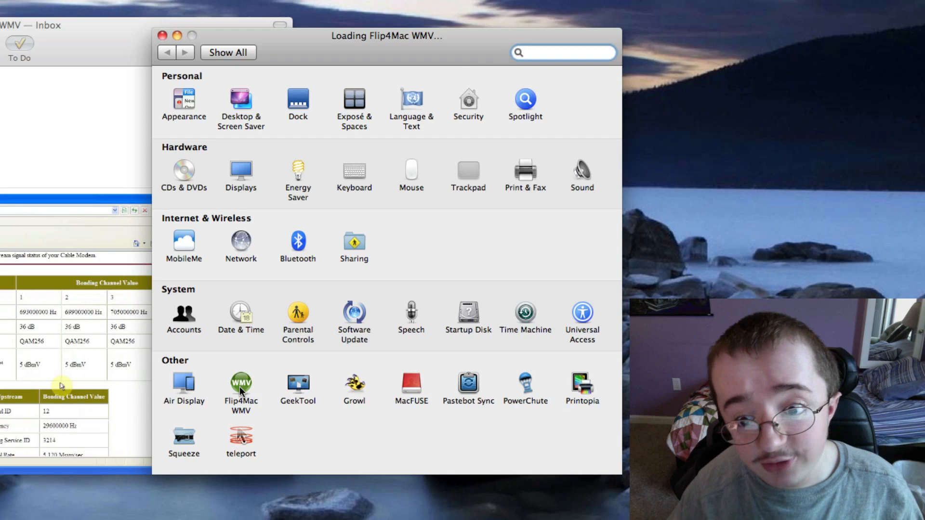
left_click(241, 382)
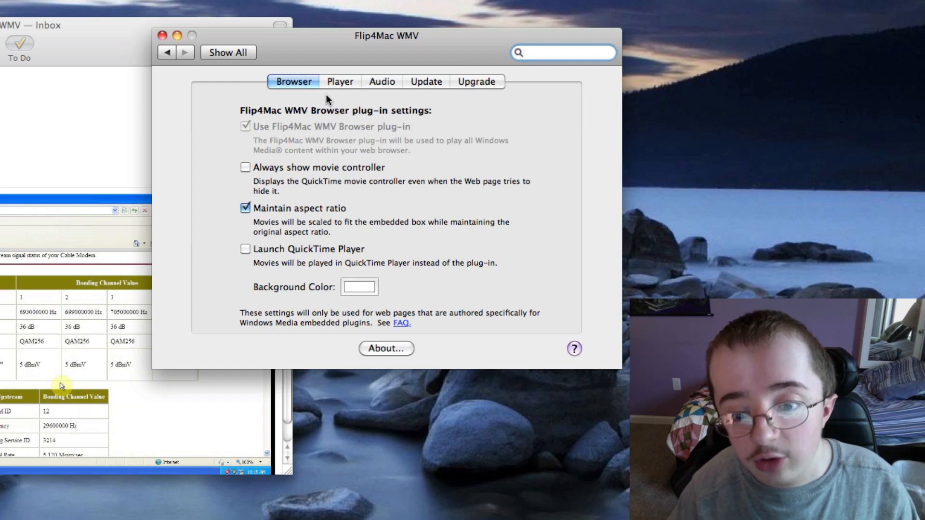
View the Flip4Mac Player, Audio and Update settings, then return to Show All and close System Preferences.
left_click(339, 81)
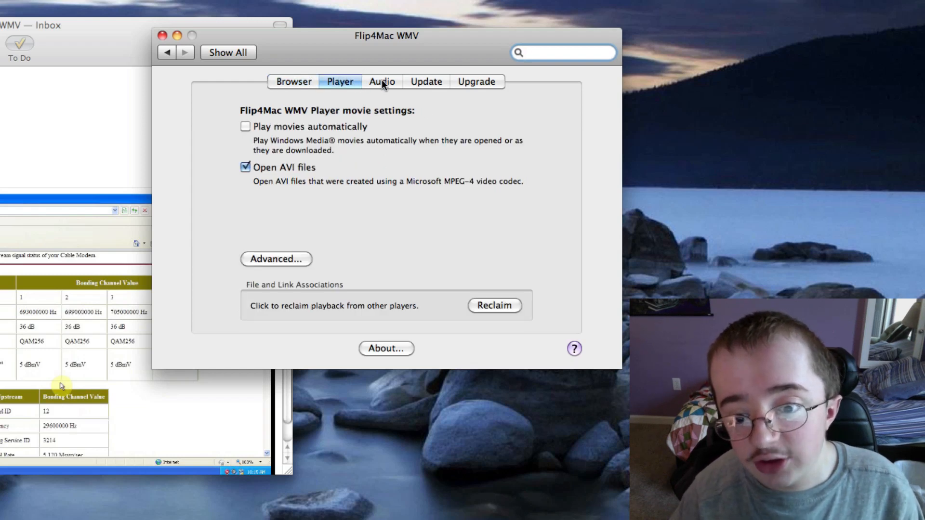
left_click(382, 81)
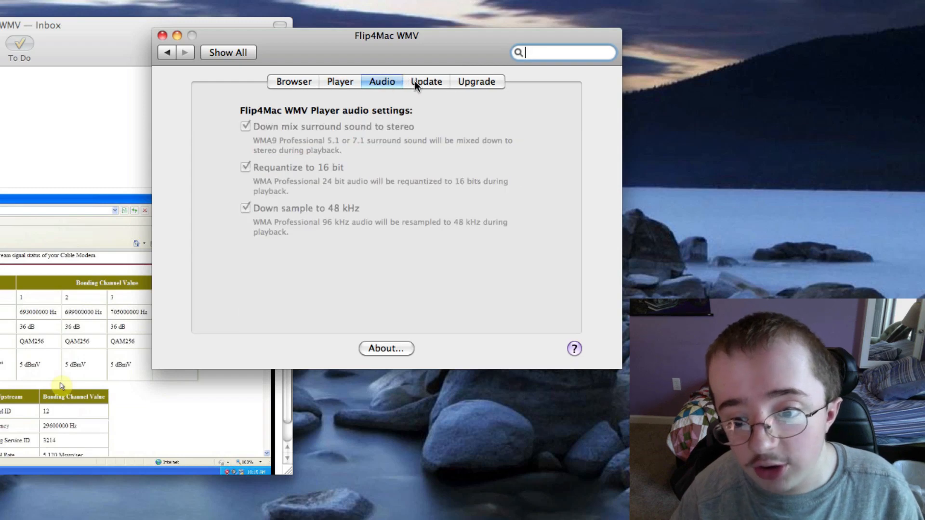
left_click(426, 81)
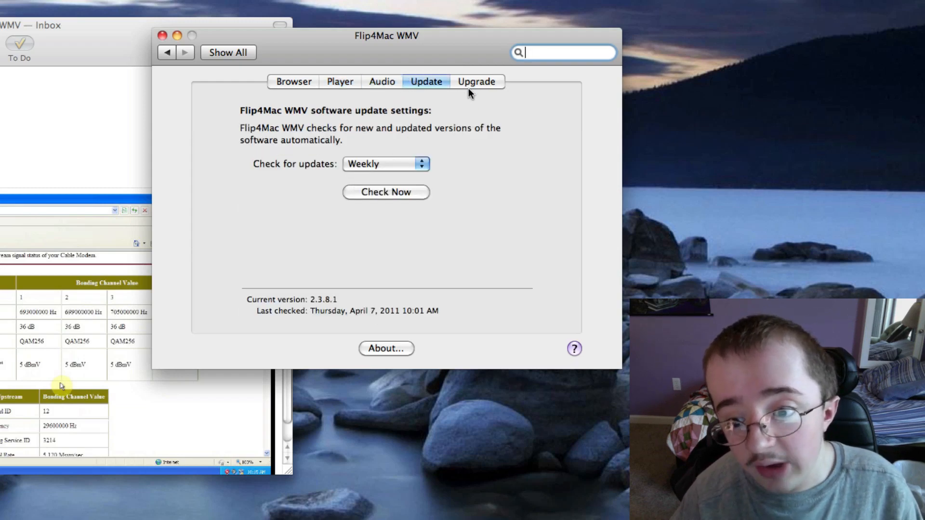
left_click(228, 52)
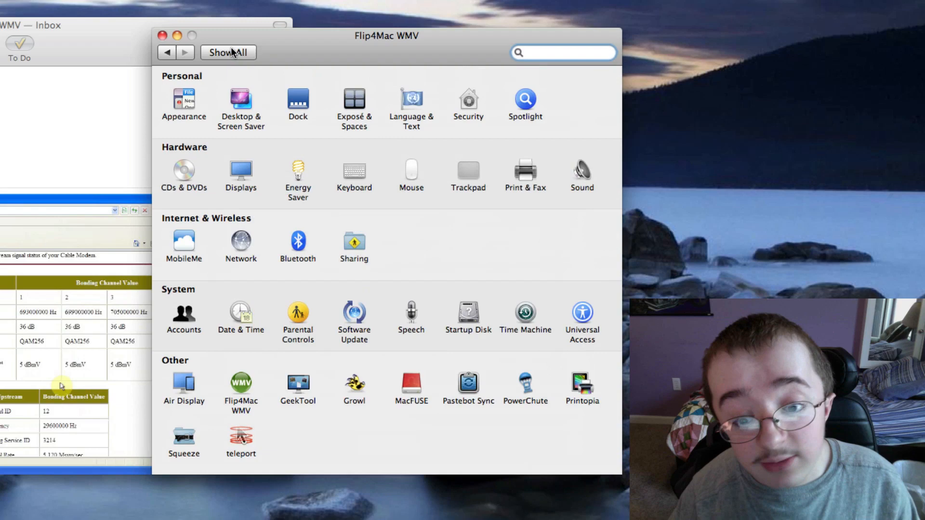
left_click(229, 52)
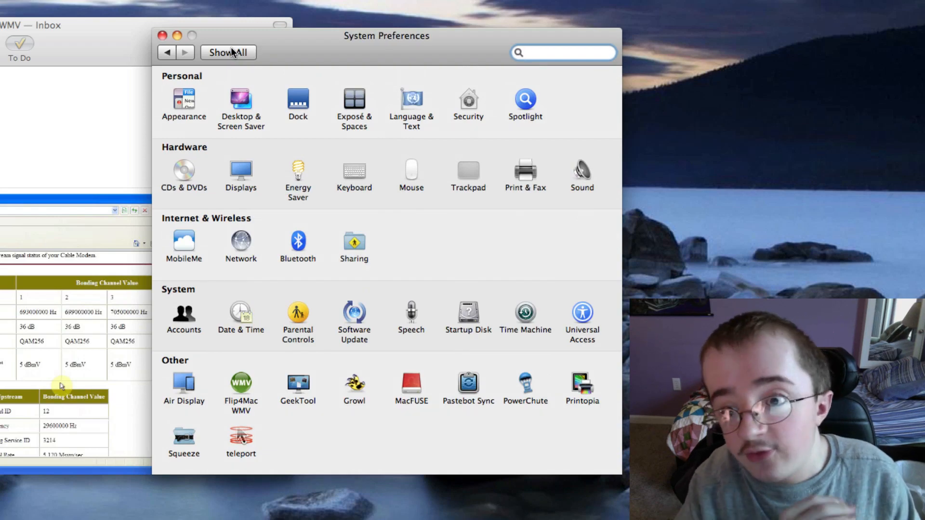
left_click(162, 36)
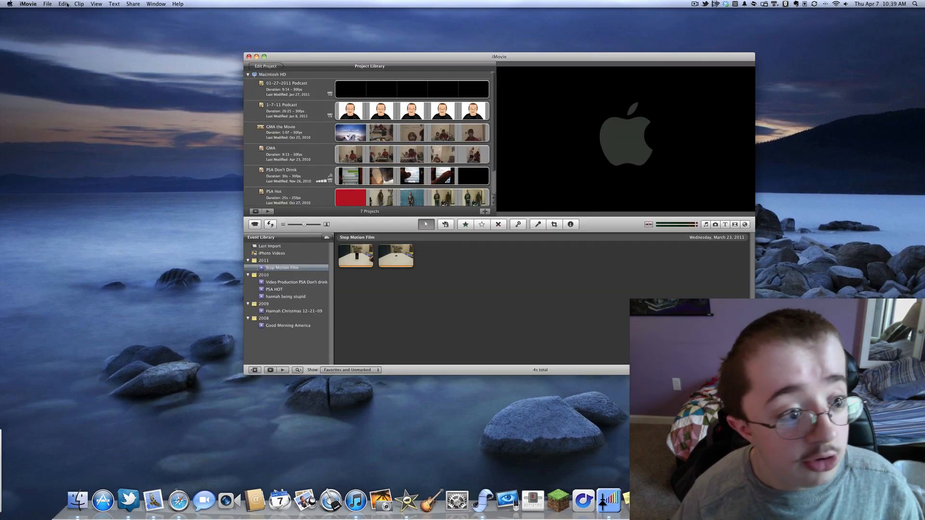
Bring up iMovie's File > Import > Movies… dialog showing the Desktop with comcast.wmv listed.
left_click(48, 3)
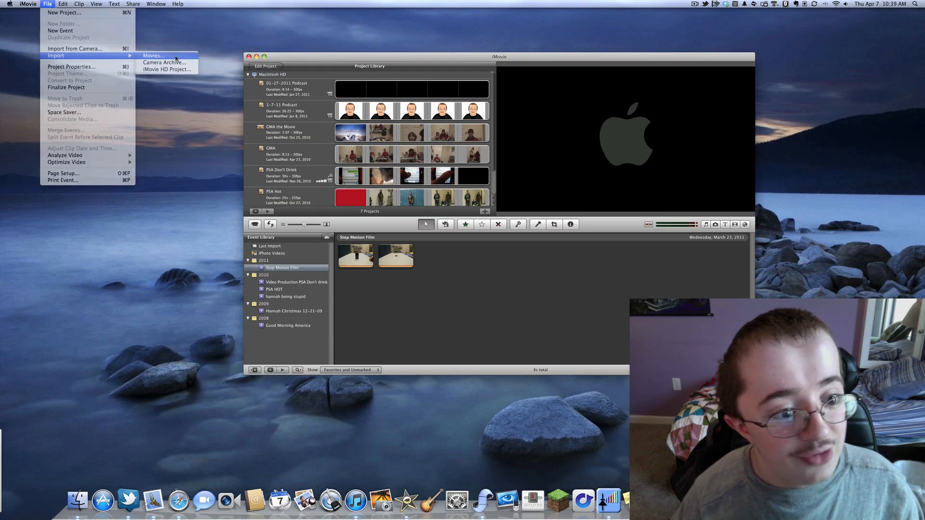
left_click(150, 55)
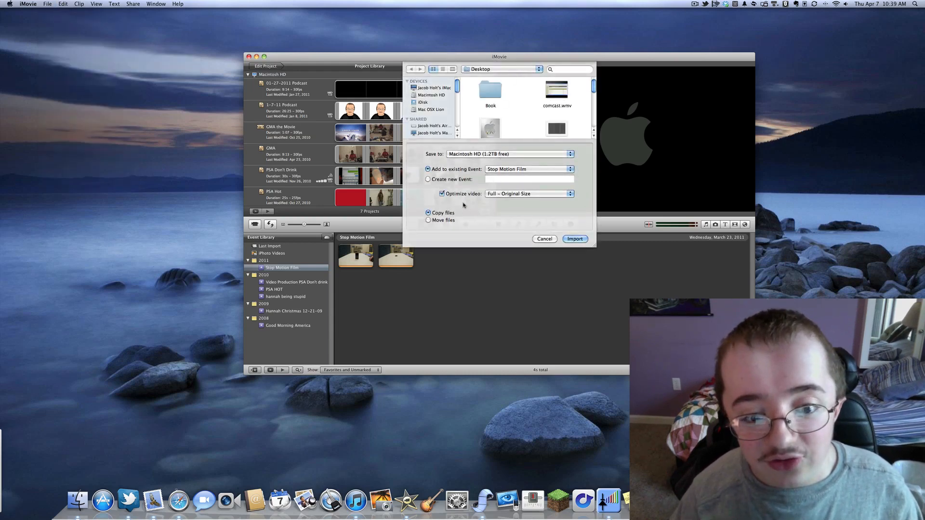